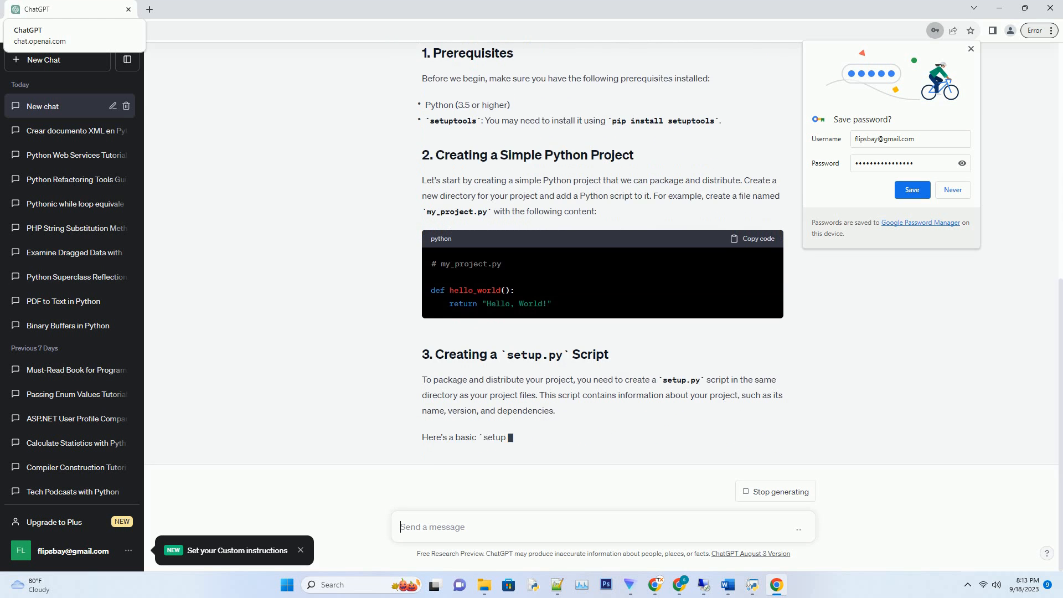
pyautogui.scroll(-3)
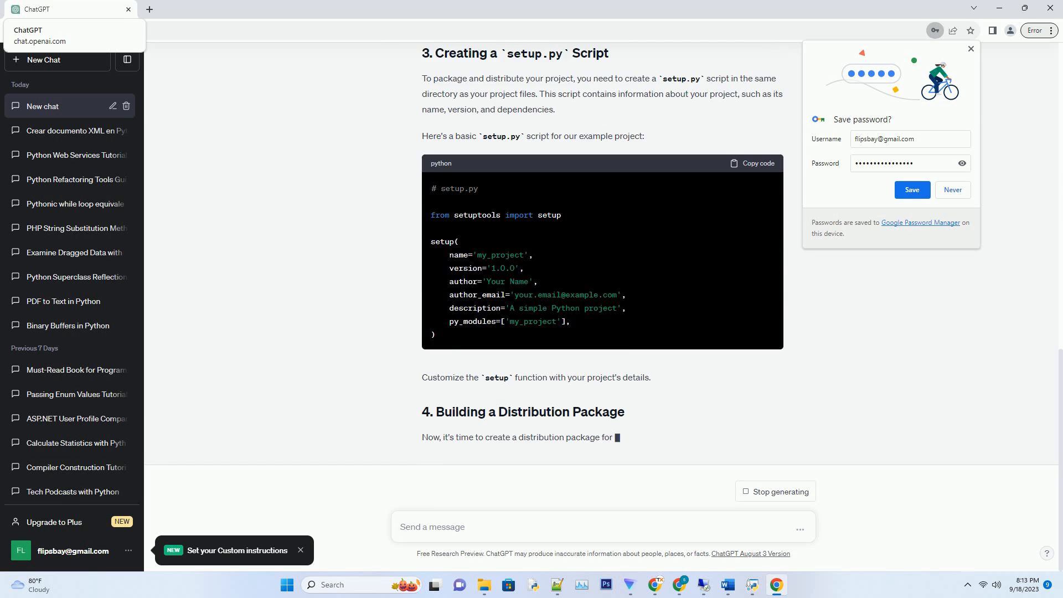
pyautogui.scroll(-3)
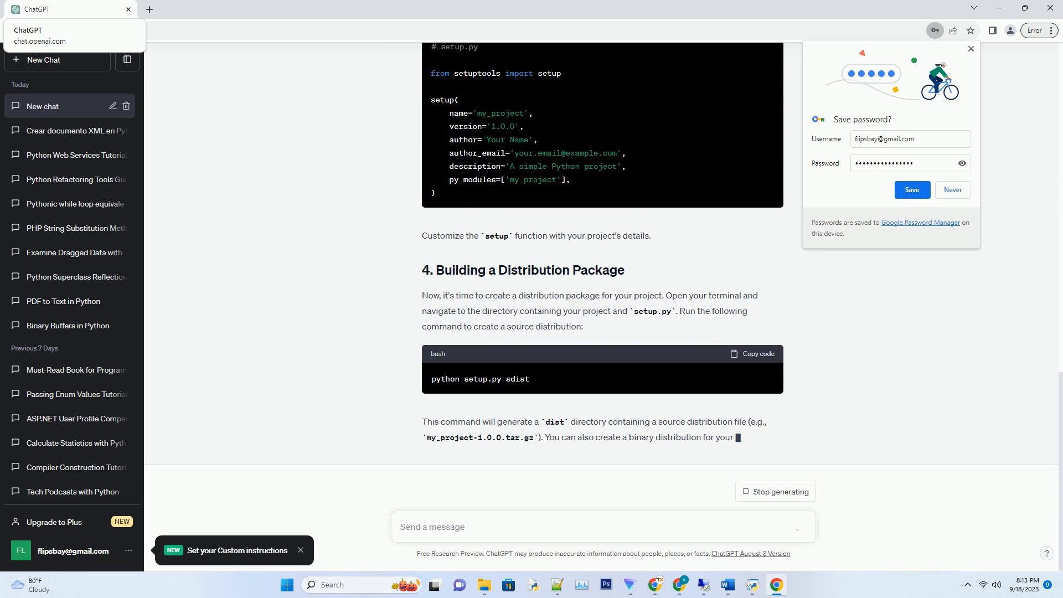
pyautogui.scroll(-3)
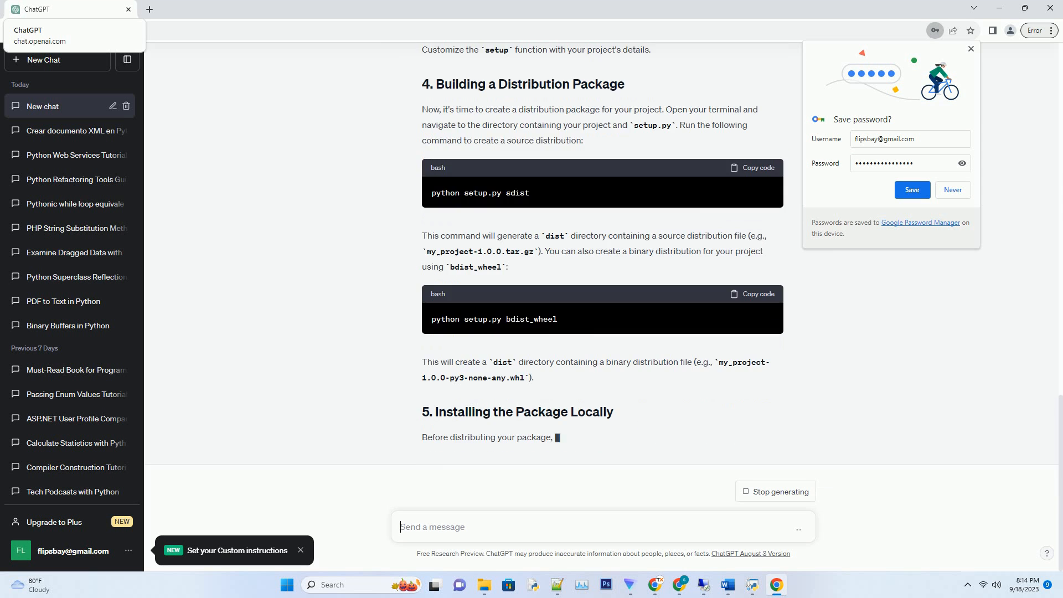
pyautogui.scroll(-3)
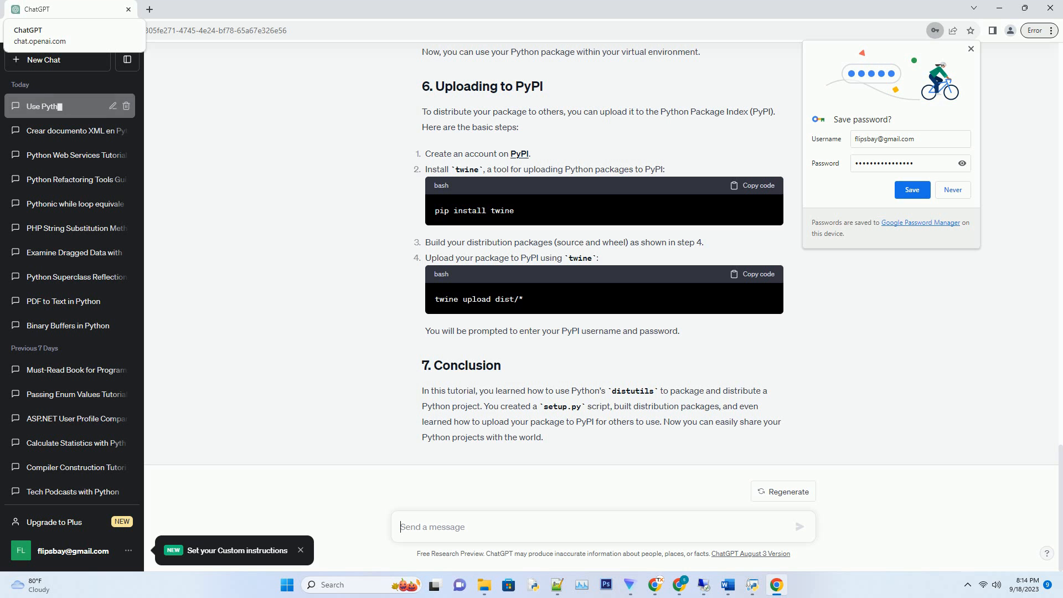
pyautogui.write('distutils')
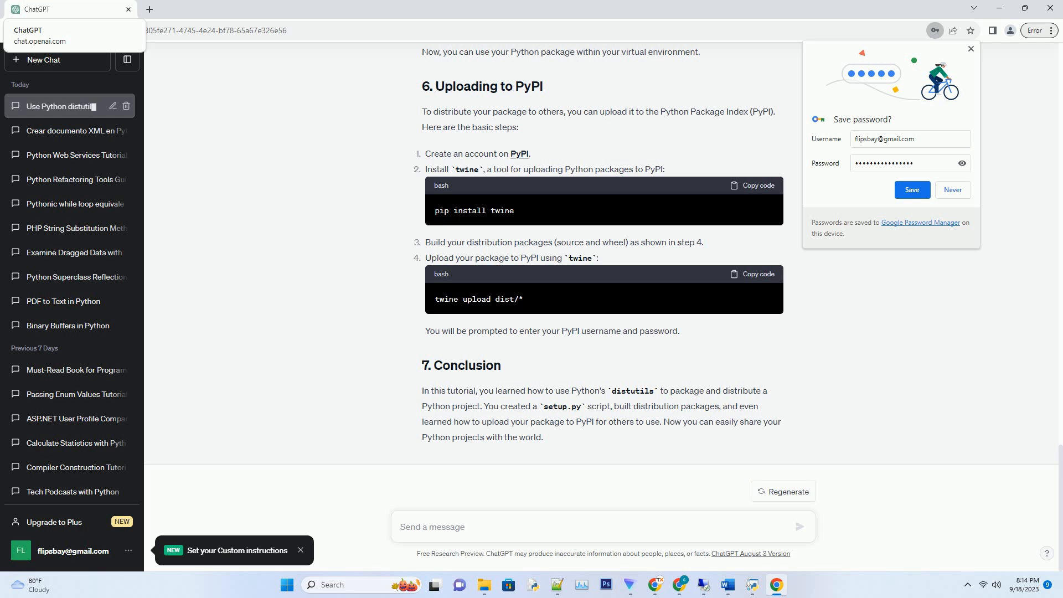